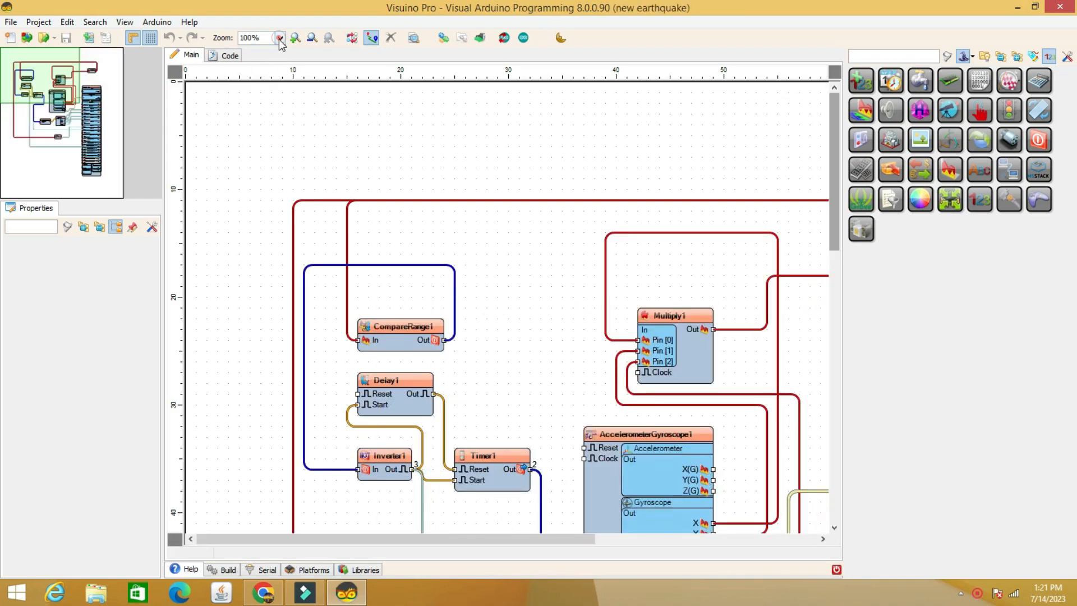
- Zoom the diagram to 75% and scroll to show the MPU6050, stepper, servo and Nano blocks
left_click(279, 37)
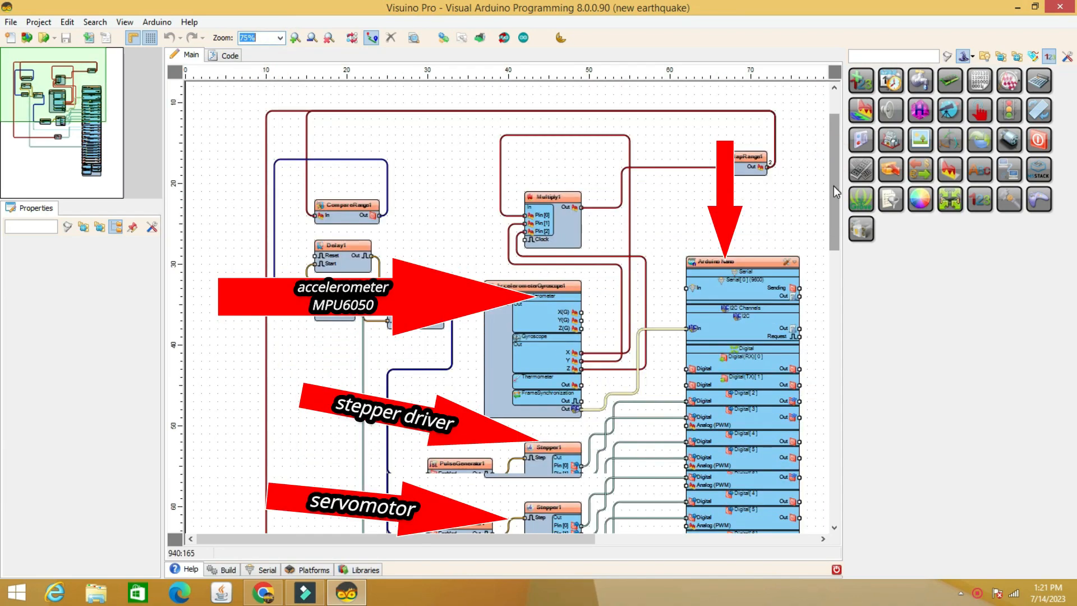
scroll("down", 3)
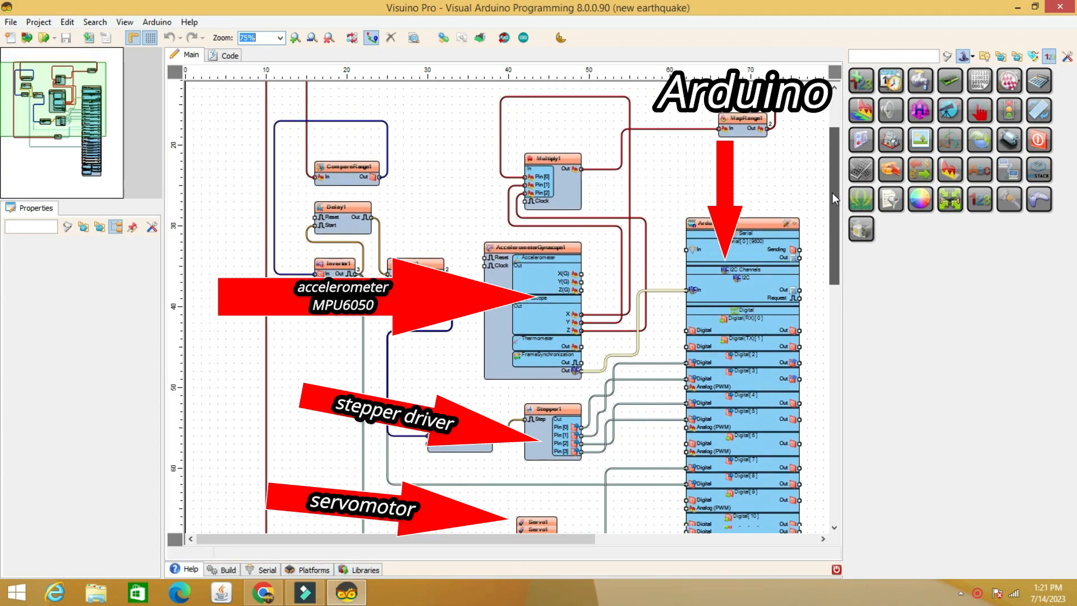
scroll("down", 3)
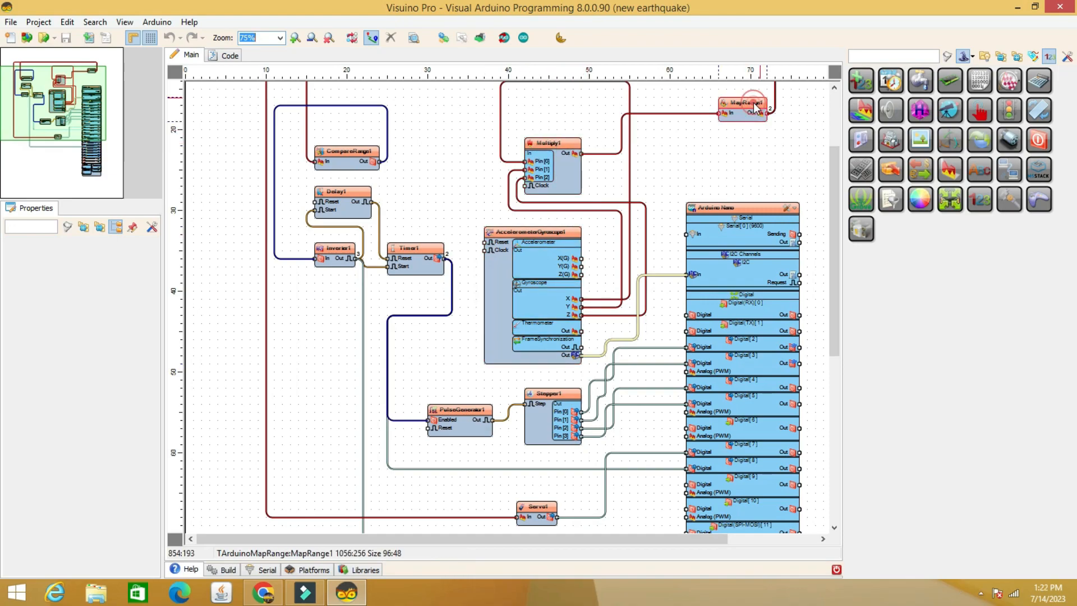
- Select MapRange1 and review its input and output ranges
left_click(743, 103)
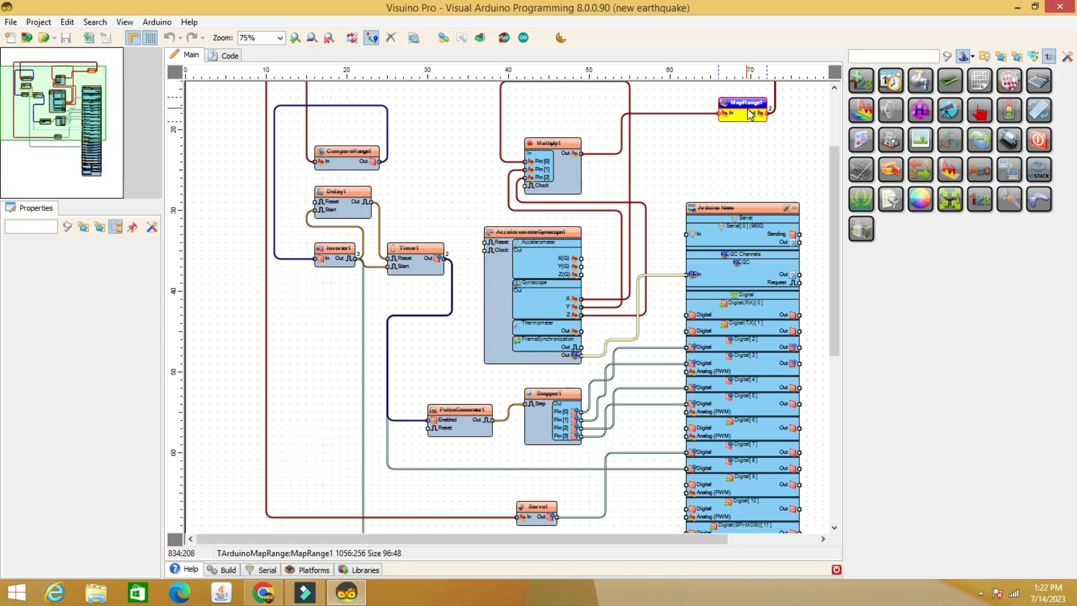
left_click(741, 102)
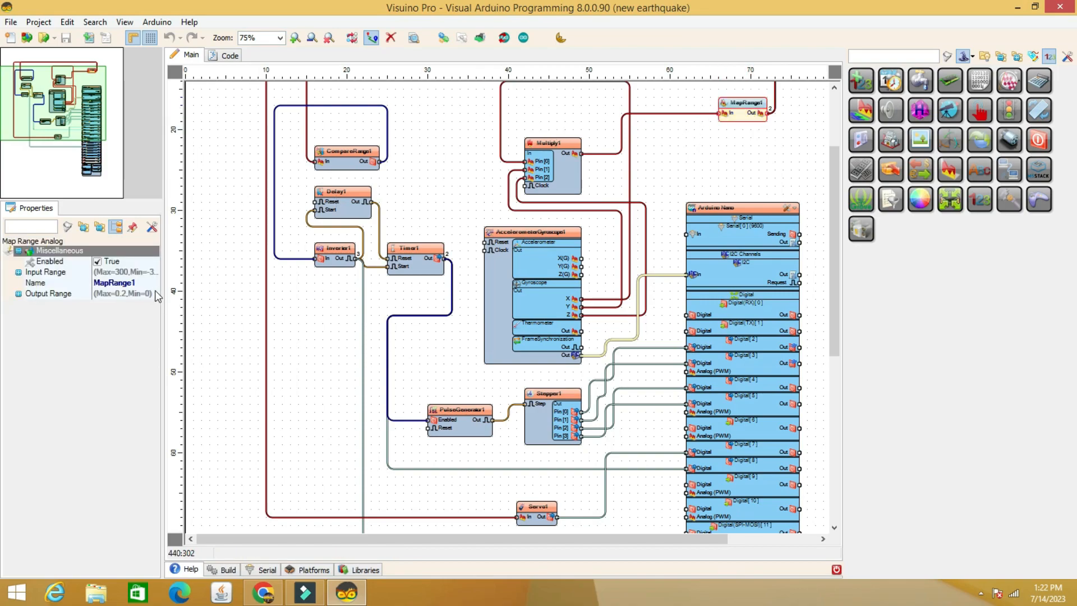
left_click(48, 293)
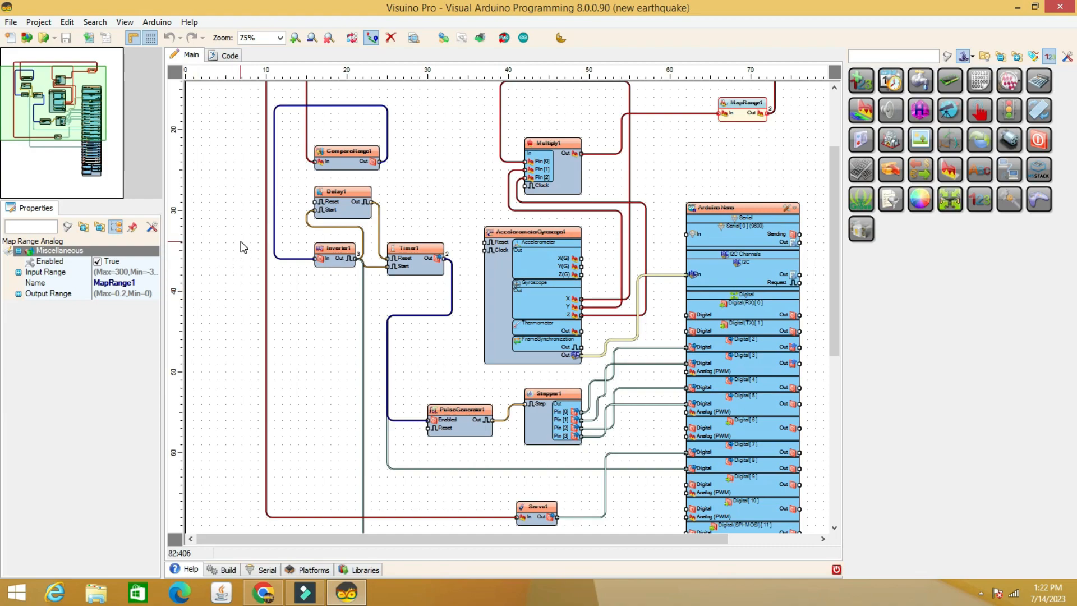
- Select CompareRange1 to show its 0 to 0.2 Range setting
left_click(346, 151)
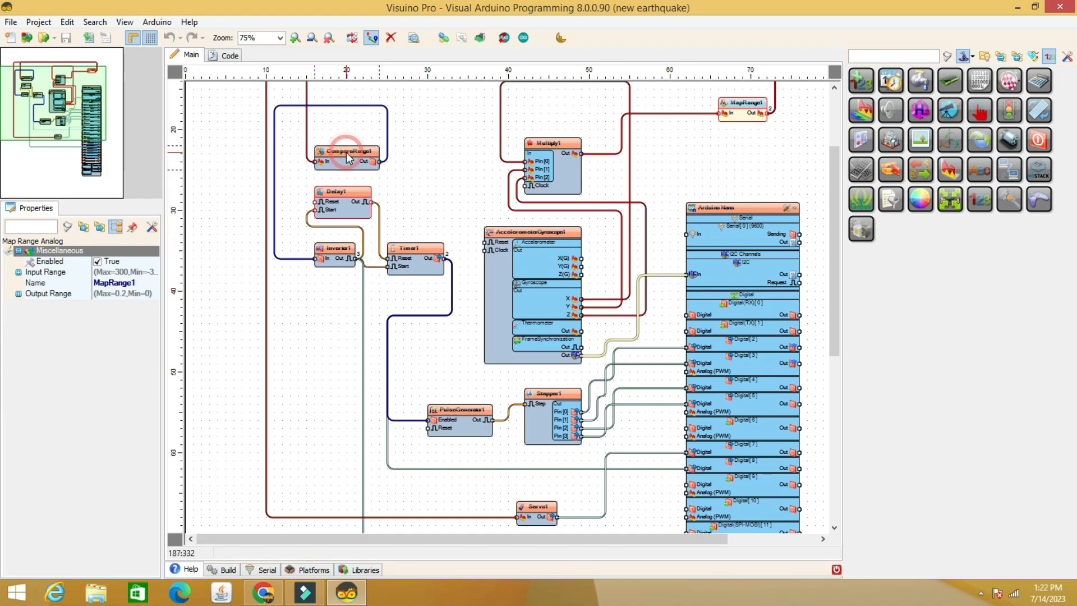
left_click(346, 151)
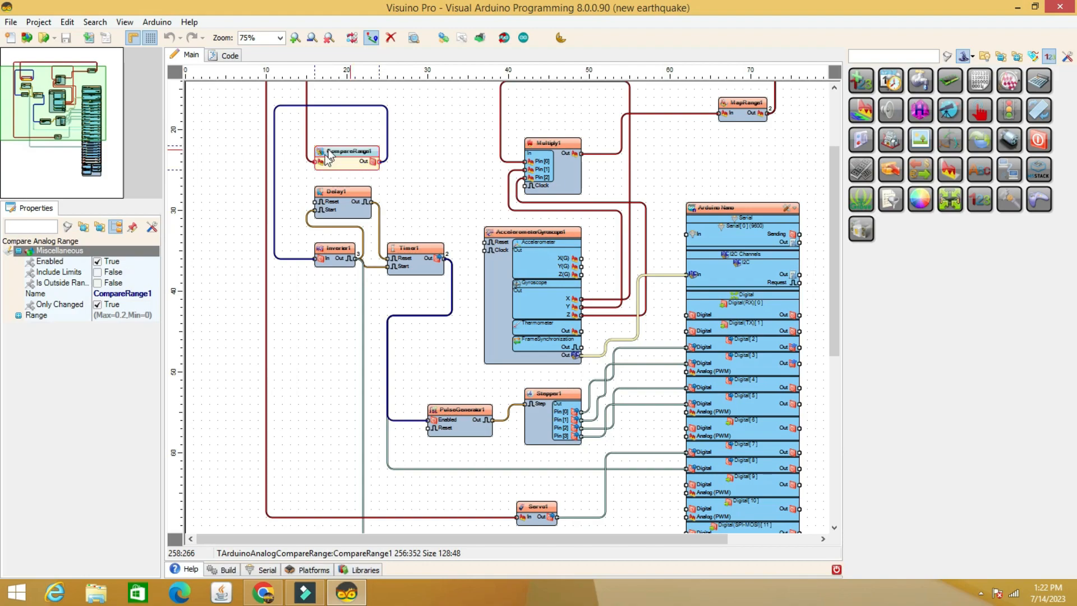
left_click(346, 150)
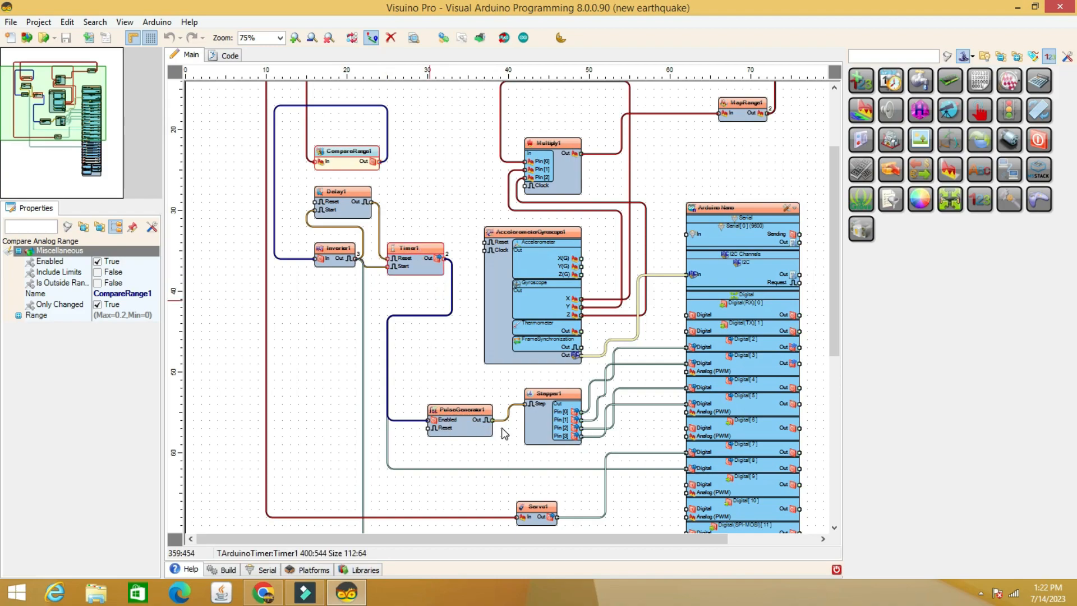
- Show PulseGenerator1's settings: frequency 300 and Enabled False
left_click(452, 412)
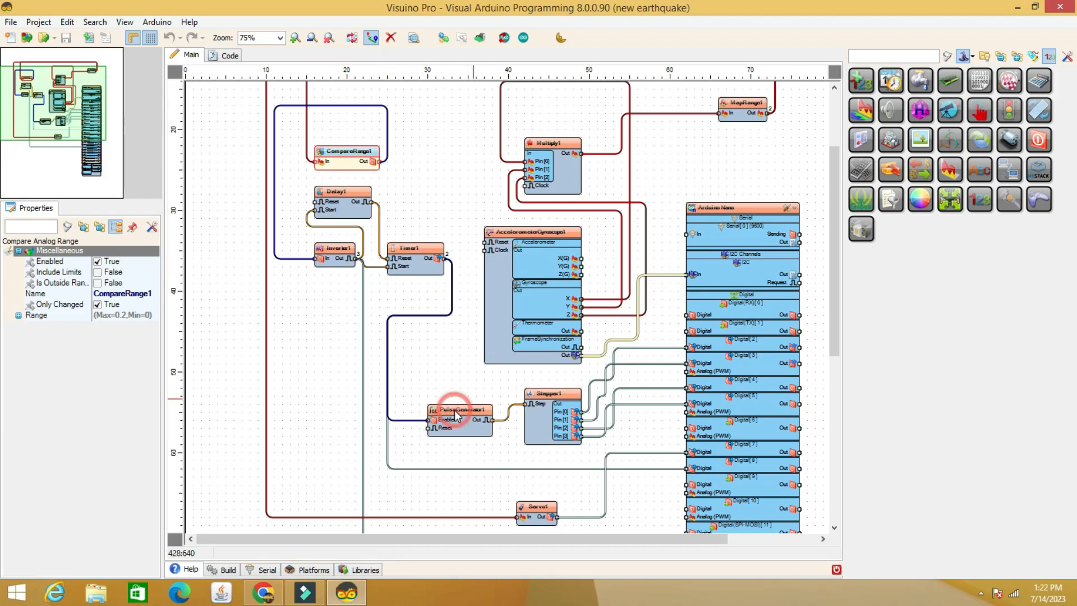
left_click(459, 410)
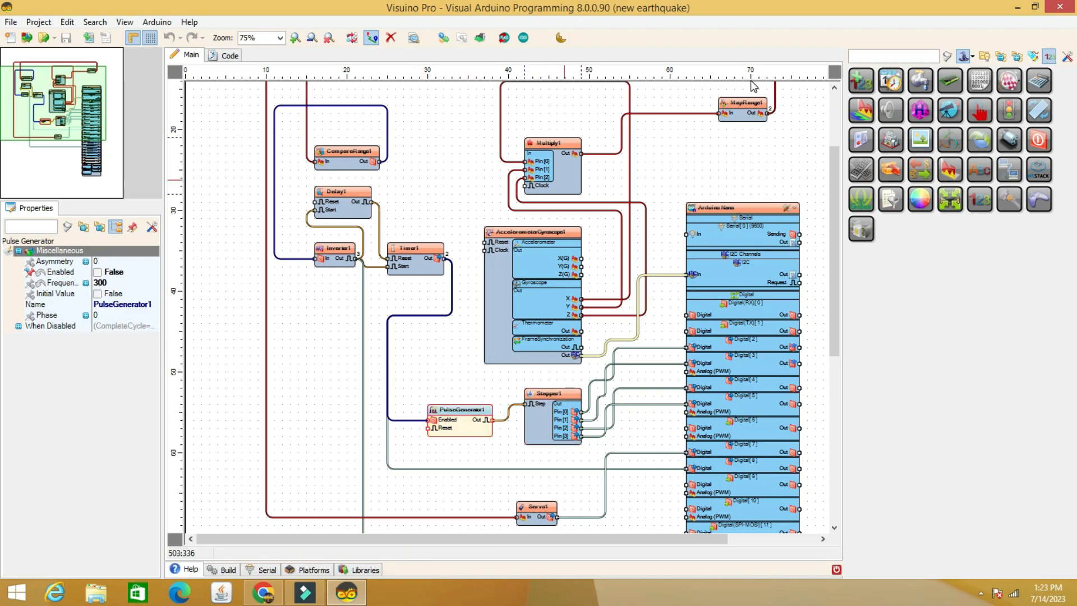
left_click(539, 511)
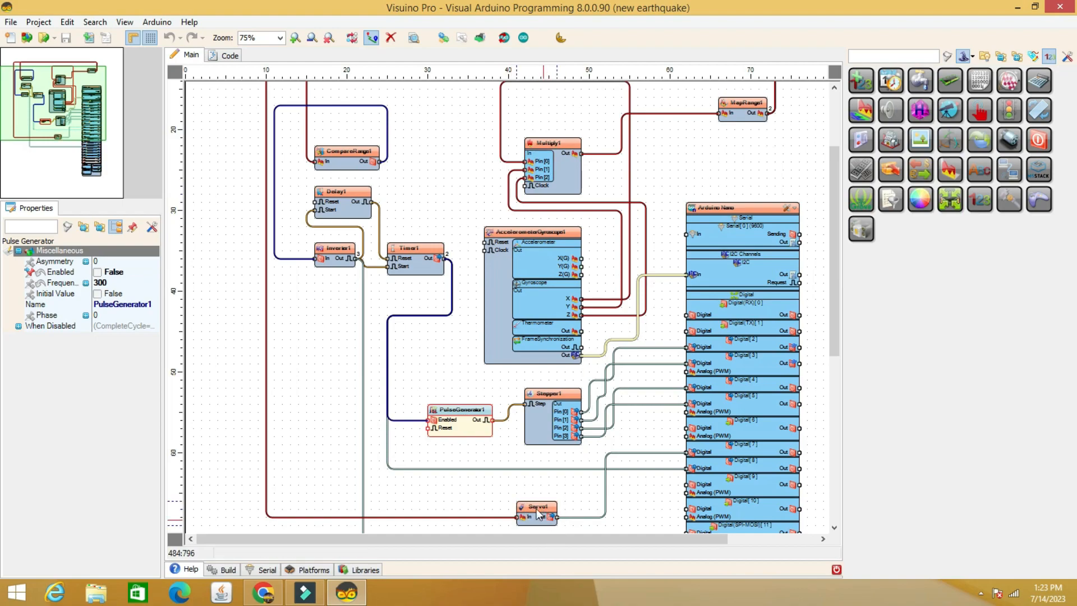
- Select Servo1, then CompareRange1, to view their properties
left_click(538, 512)
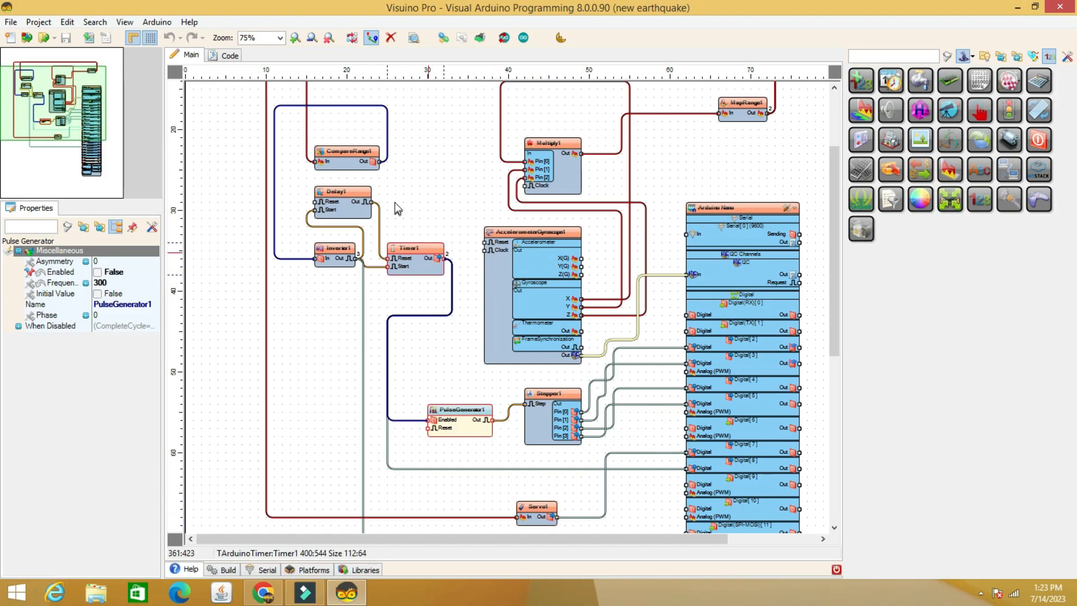
left_click(347, 151)
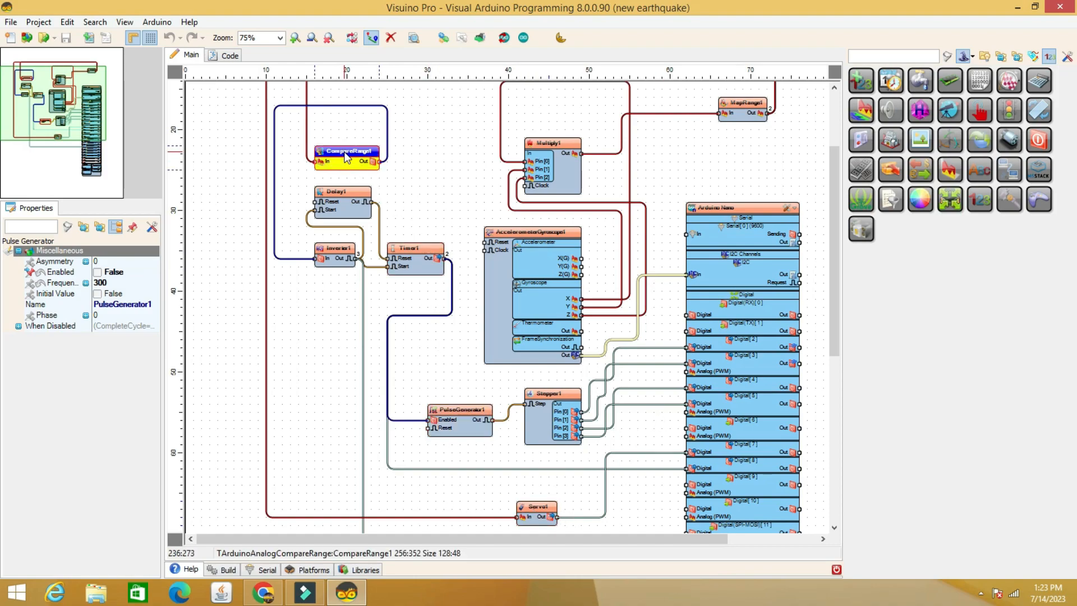
left_click(346, 151)
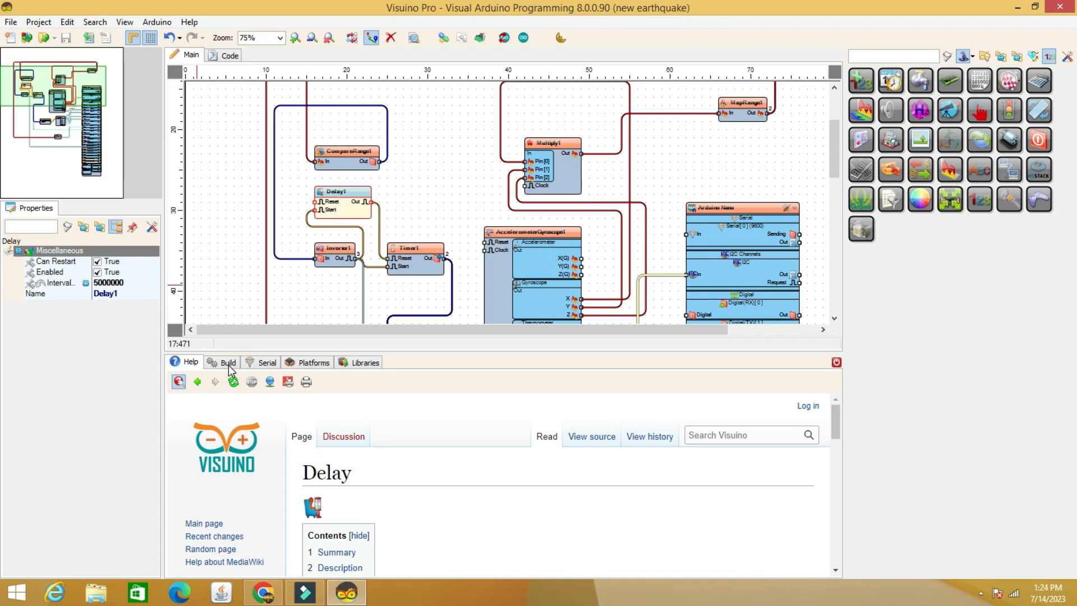
- Confirm Arduino Nano in the Build settings, then compile into the Arduino IDE
left_click(227, 362)
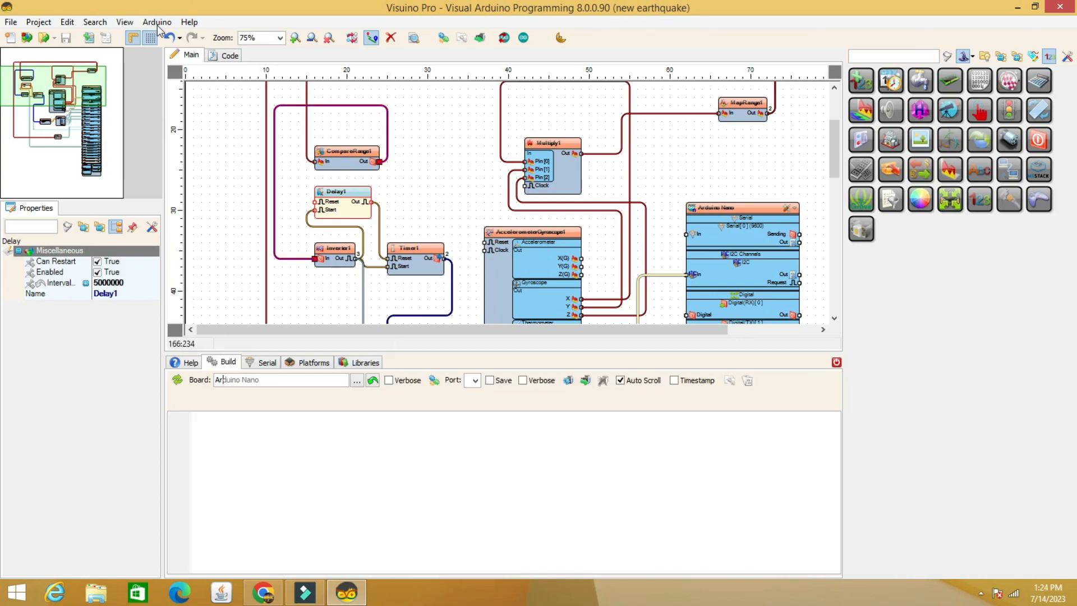
left_click(156, 21)
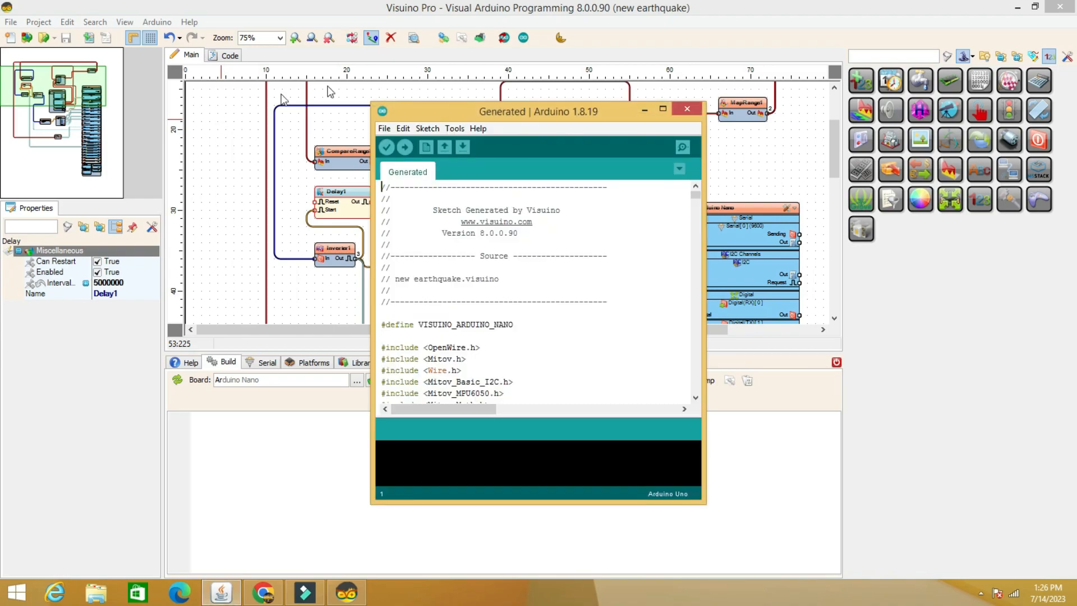
- Switch the IDE board from Uno to Arduino Nano and verify the ATmega328P processor
left_click(453, 128)
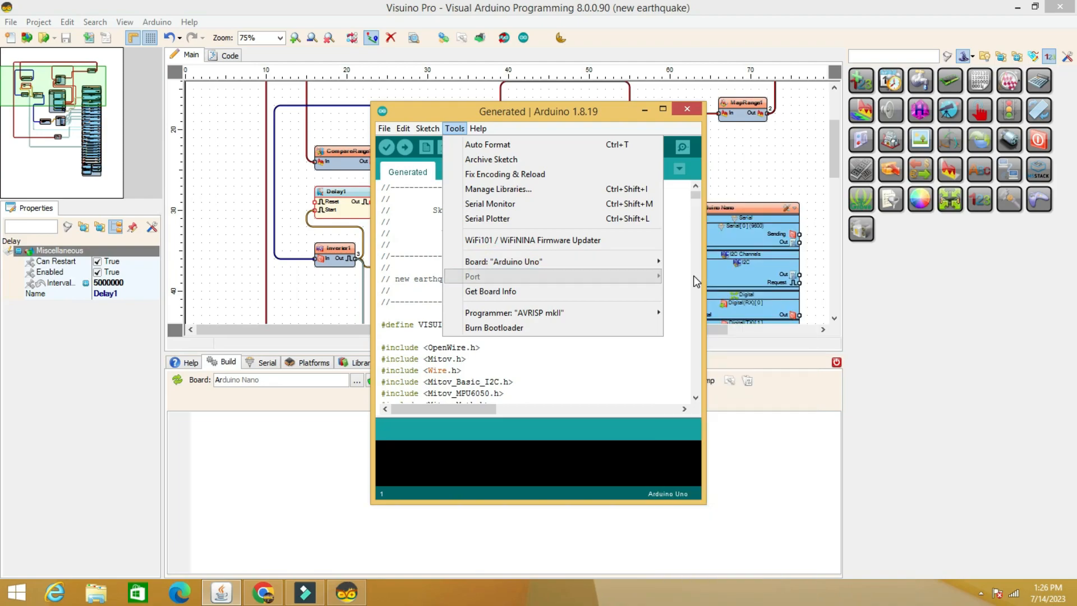
left_click(454, 129)
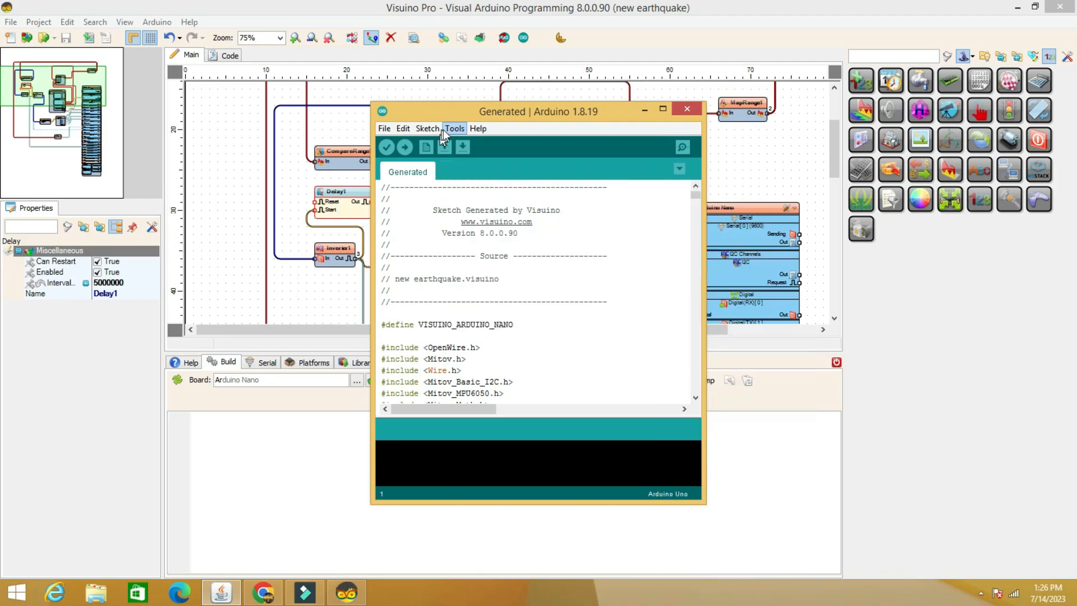
left_click(454, 129)
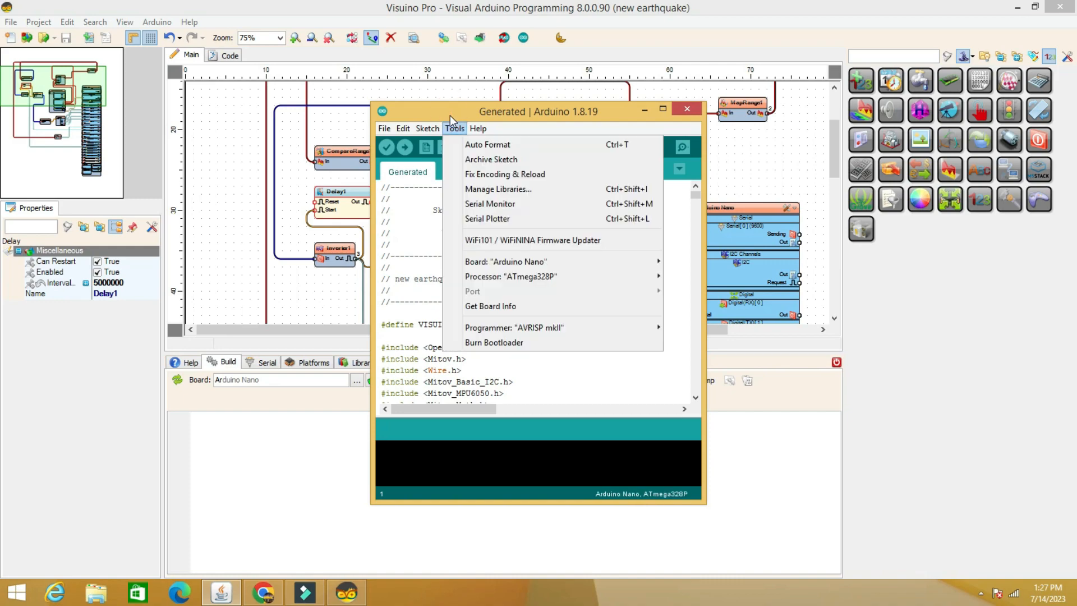